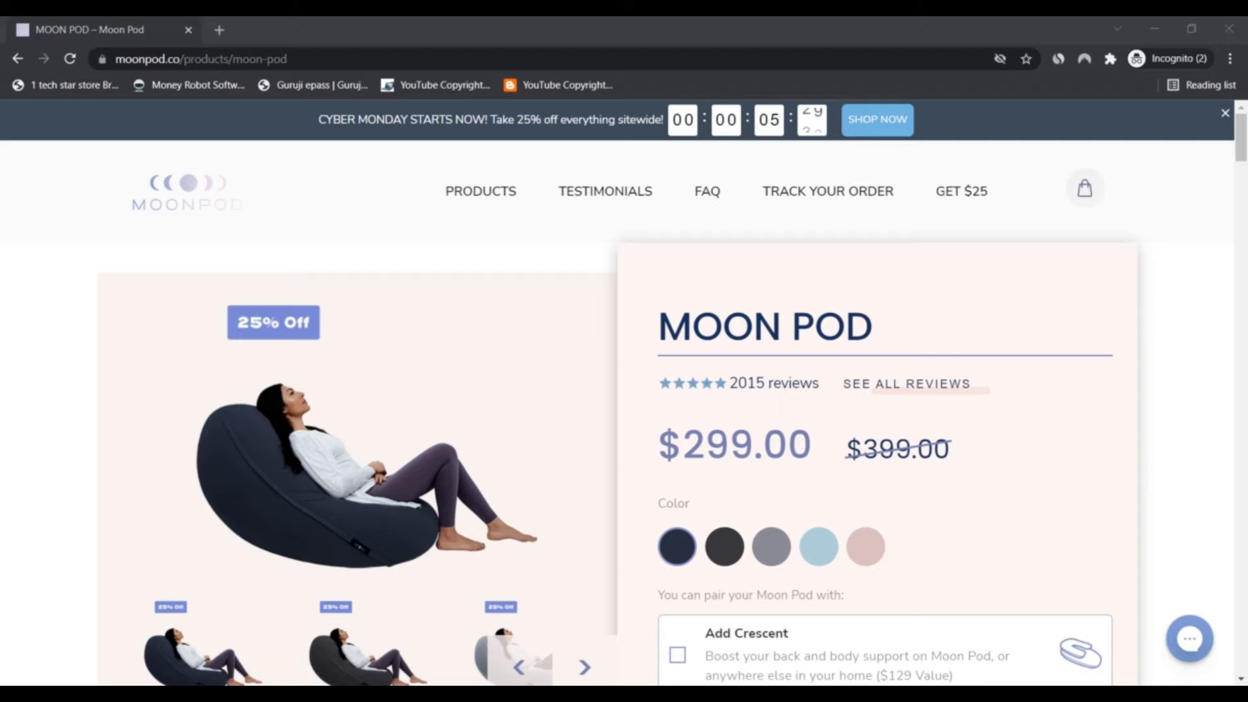
{"action": "mouse_move", "coordinate": [724, 547]}
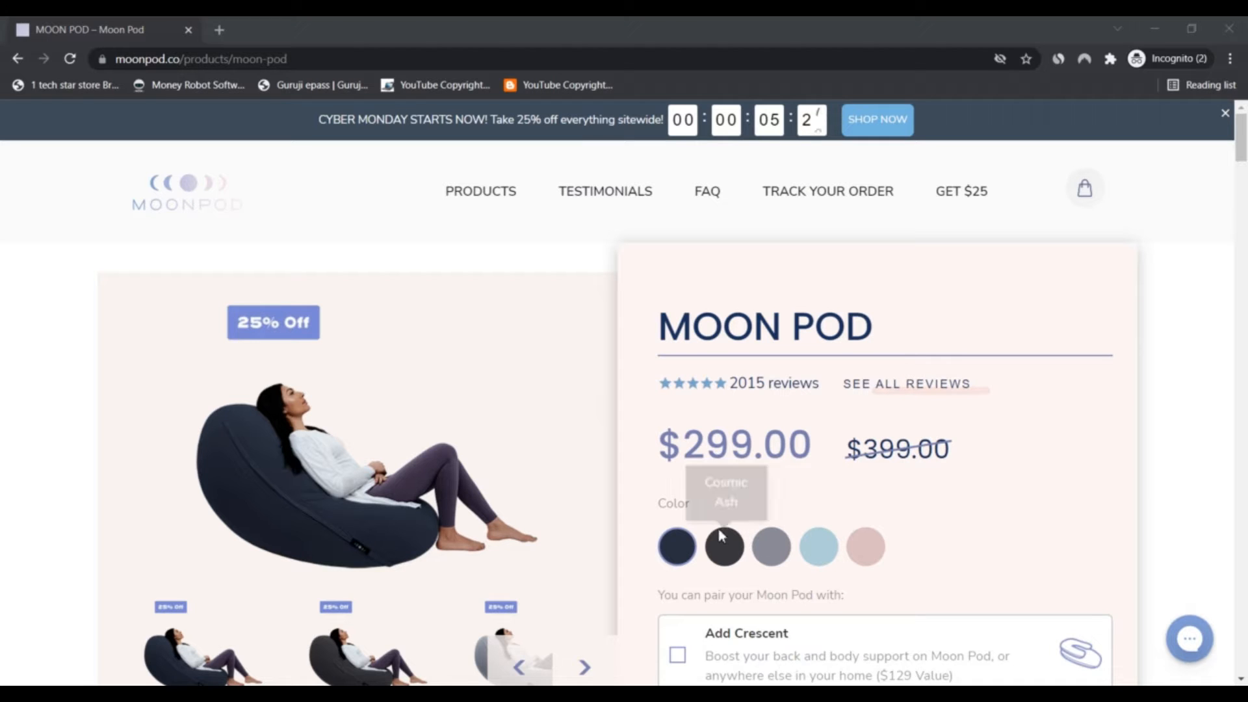
Step: Preview the $299 Moon Pod in Neptune Blue, then select the Rose Quartz colour
{"action": "left_click", "coordinate": [724, 547]}
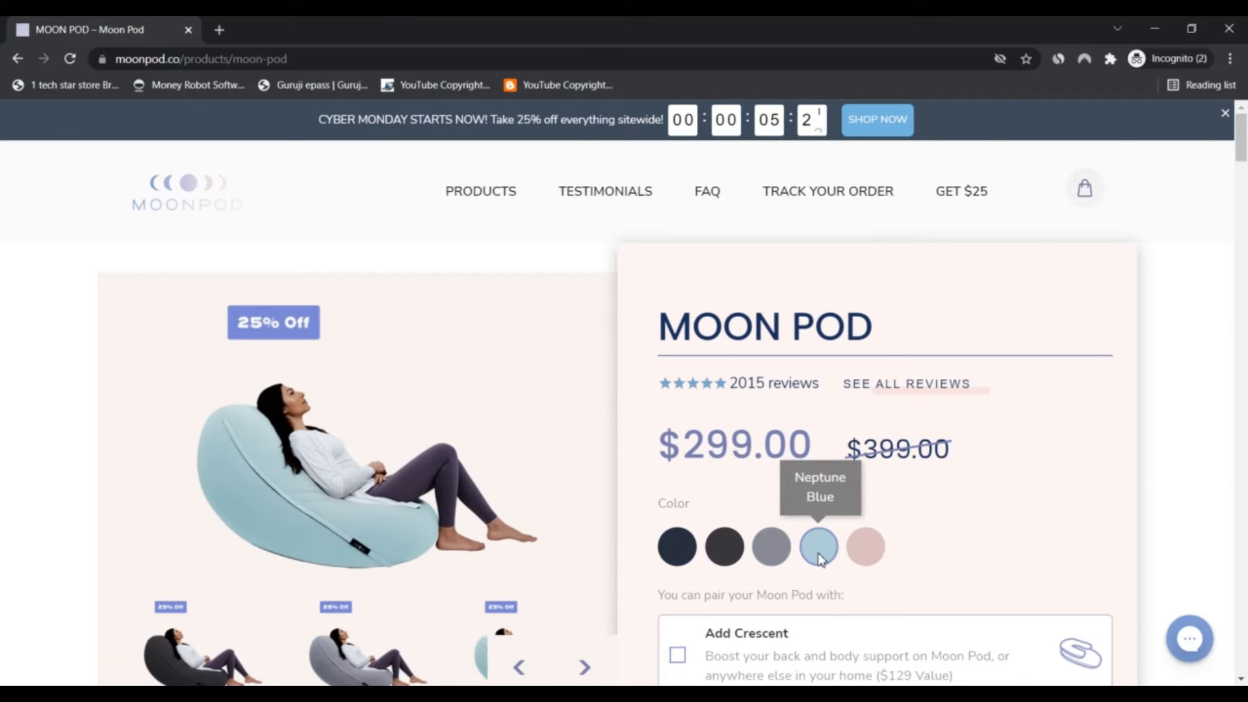
{"action": "mouse_move", "coordinate": [866, 548]}
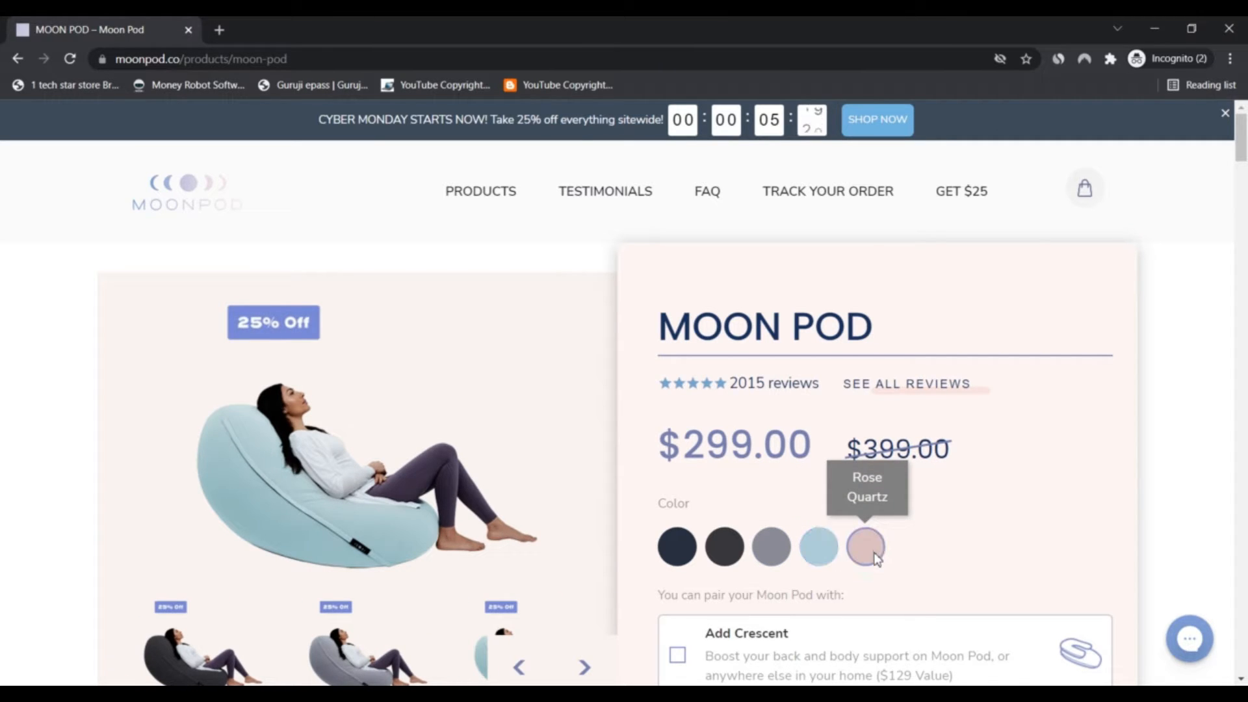
{"action": "left_click", "coordinate": [865, 546]}
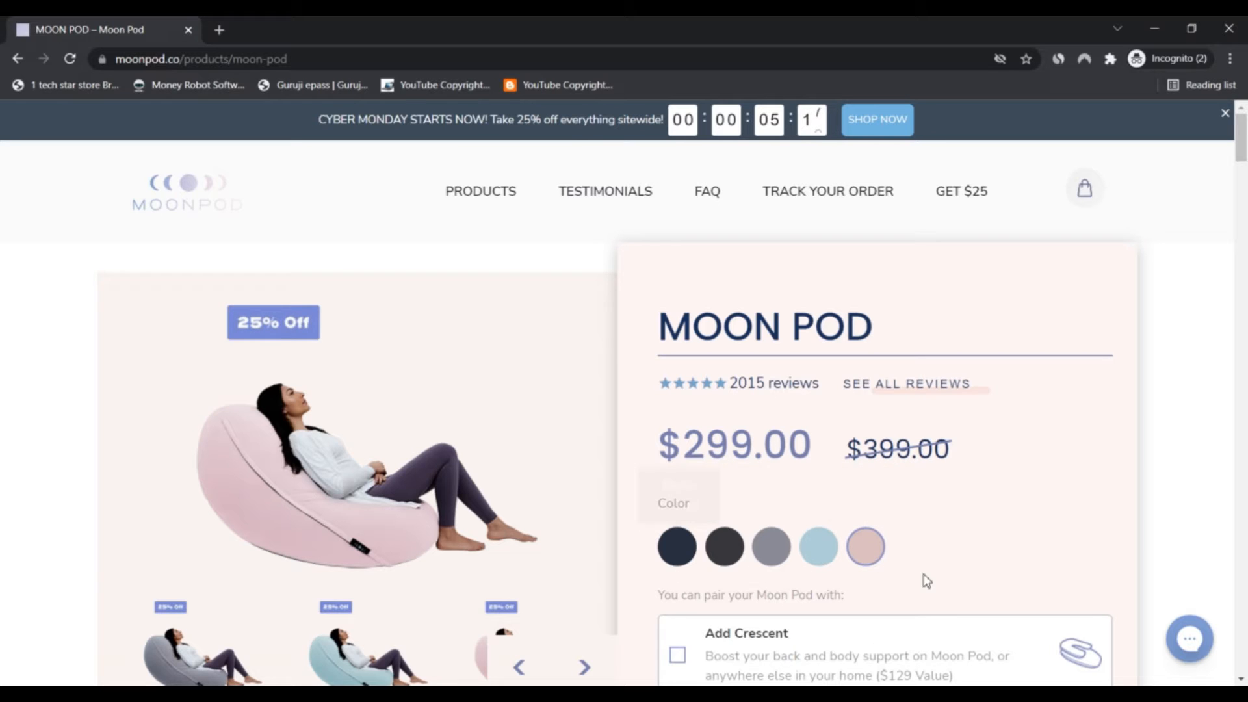
Step: Page through the gallery's lifestyle photos to the one of a woman resting under a blanket
{"action": "scroll", "scroll_direction": "down", "scroll_amount": 3}
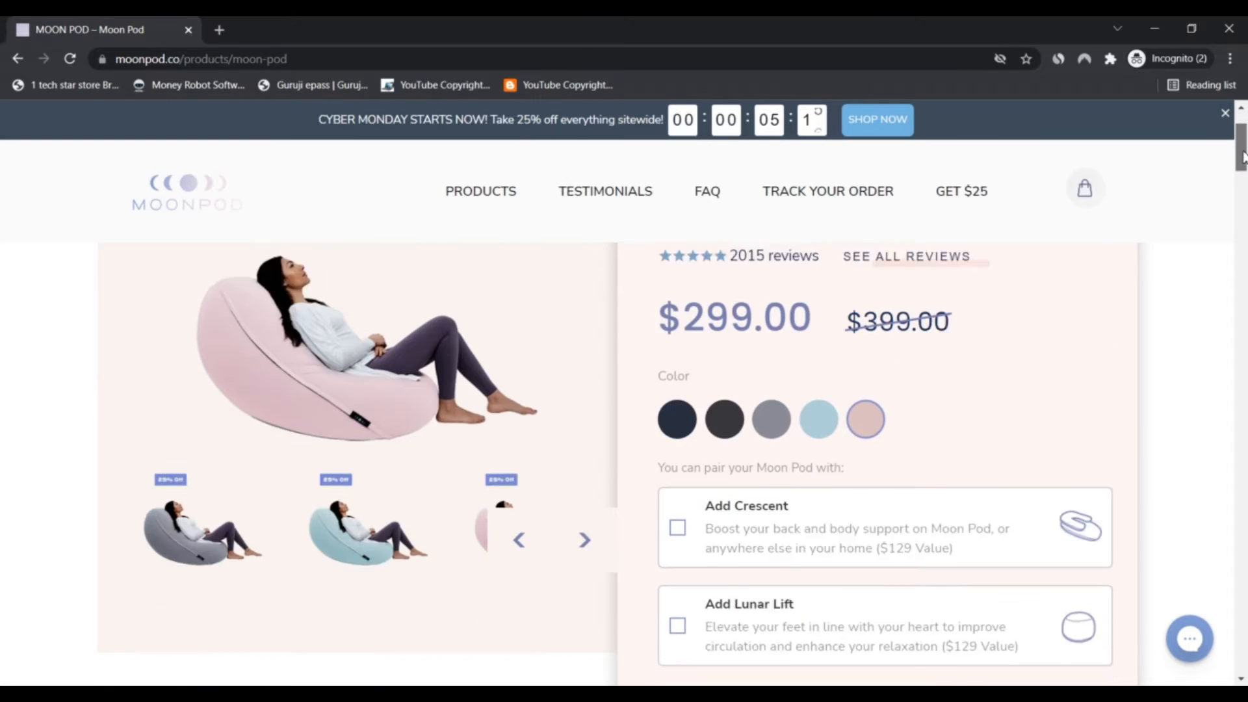
{"action": "scroll", "scroll_direction": "up", "scroll_amount": 3}
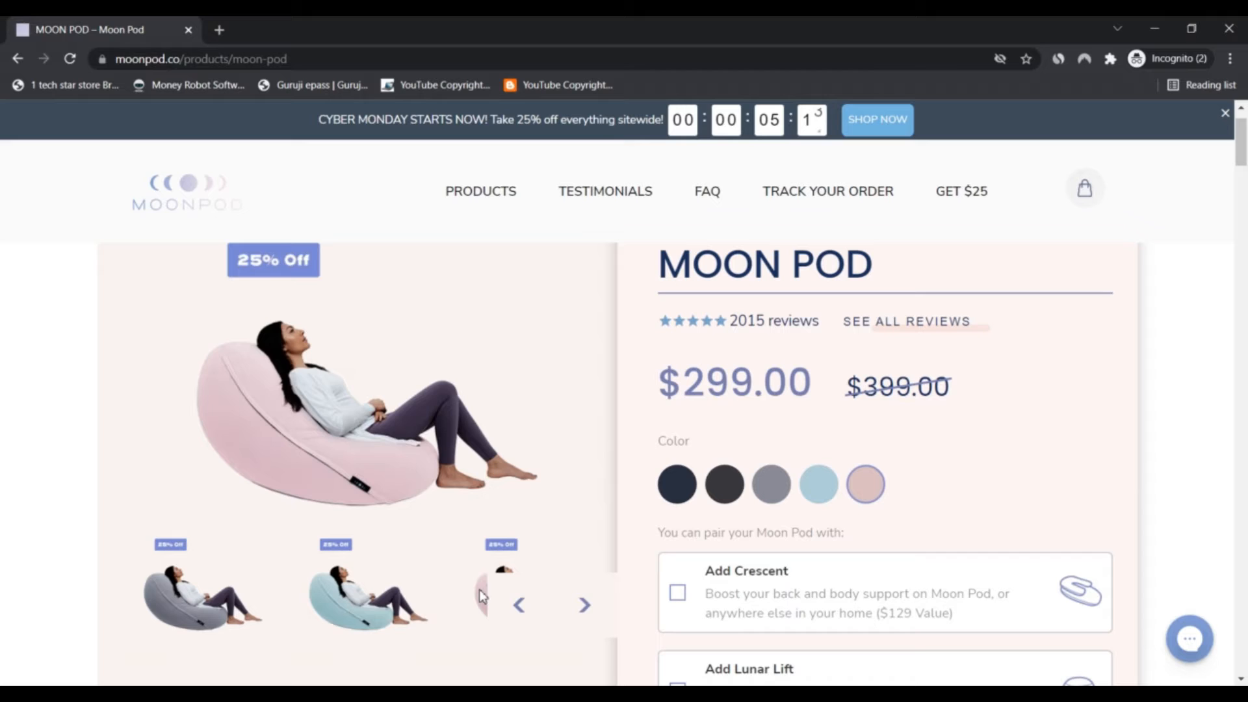
{"action": "left_click", "coordinate": [583, 605]}
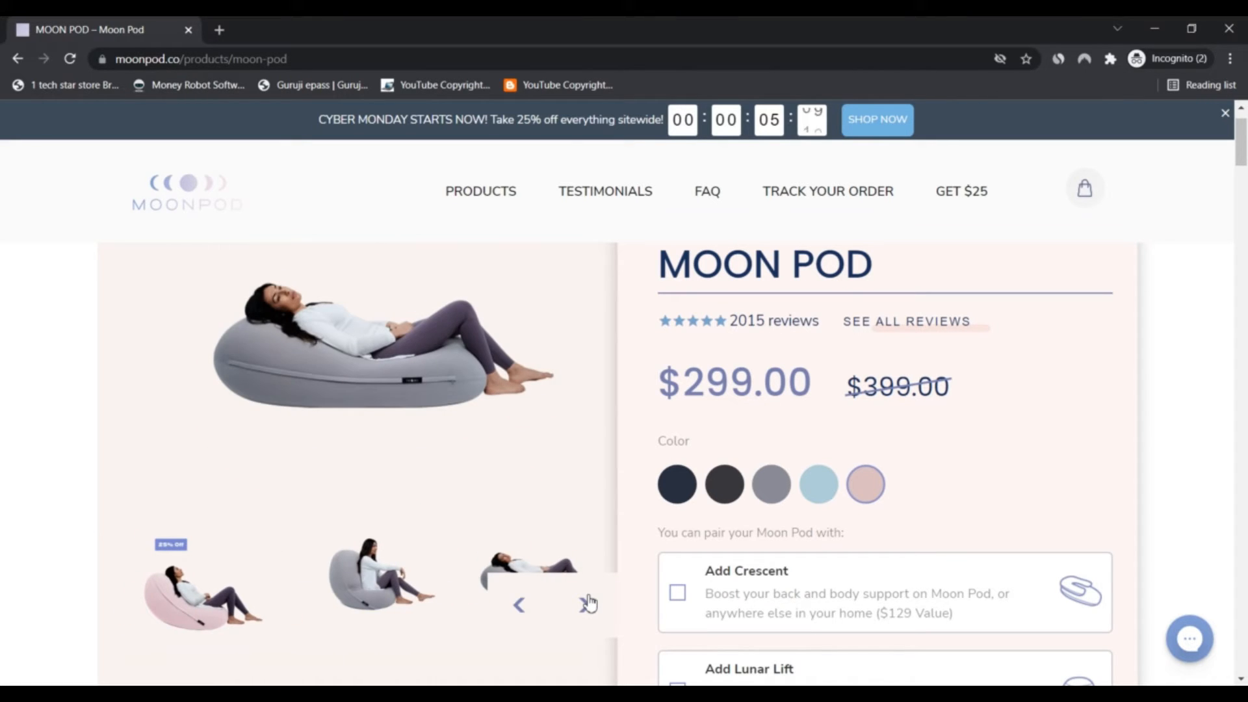
{"action": "left_click", "coordinate": [587, 605]}
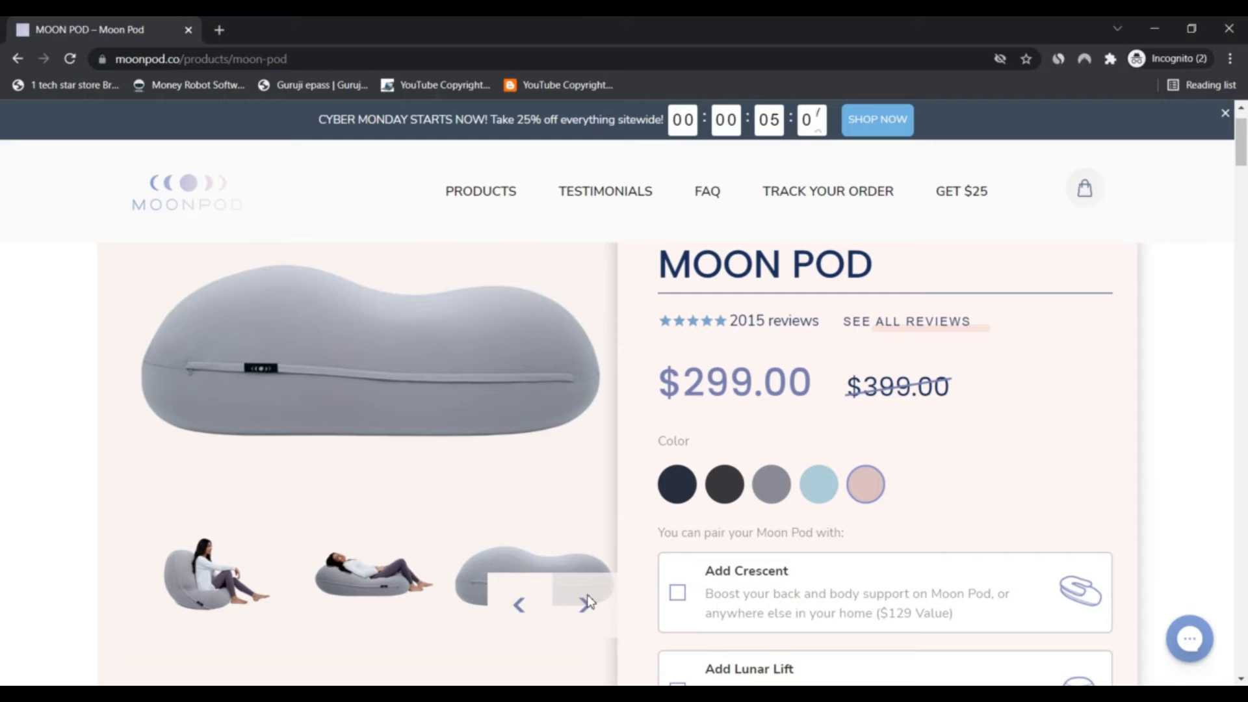
{"action": "left_click", "coordinate": [588, 604]}
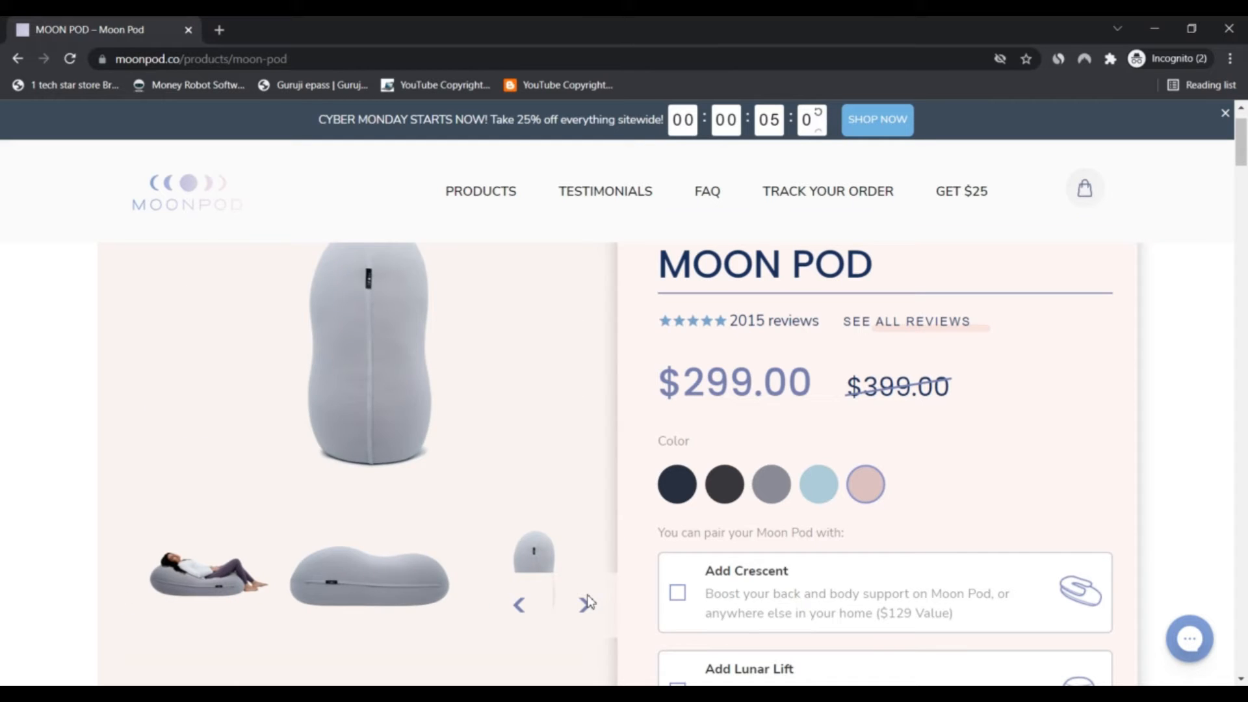
{"action": "left_click", "coordinate": [588, 604]}
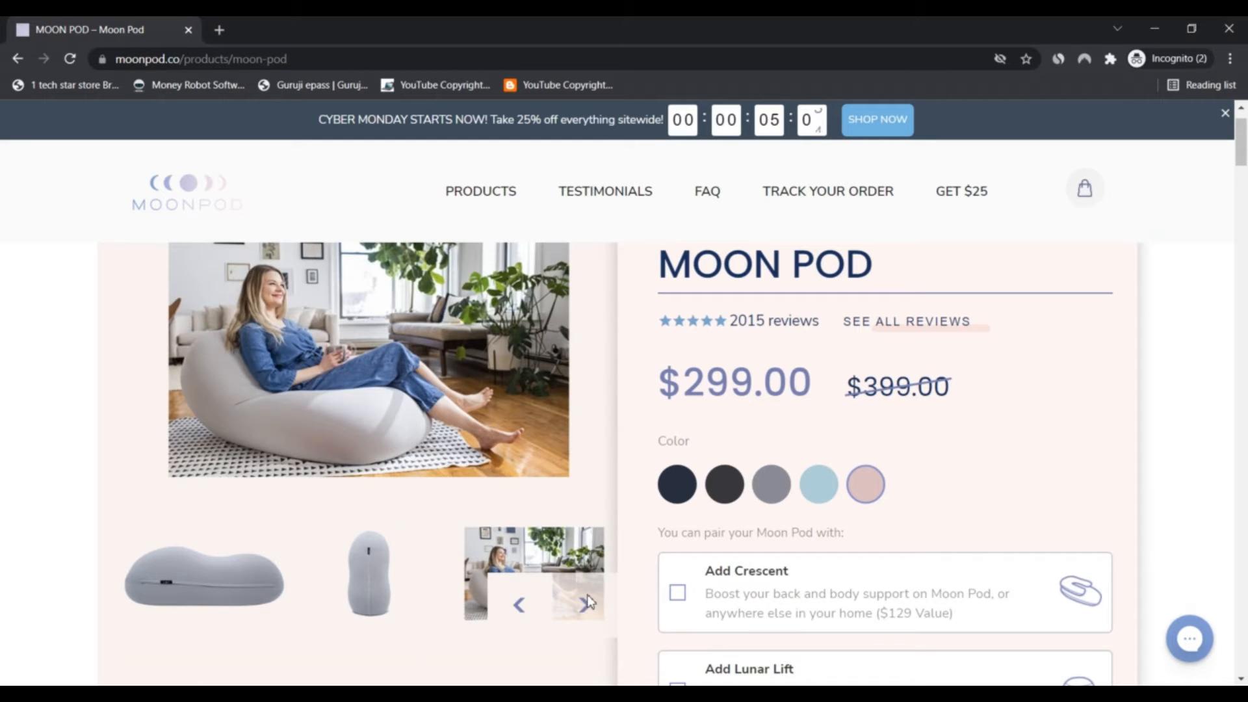
{"action": "left_click", "coordinate": [587, 601]}
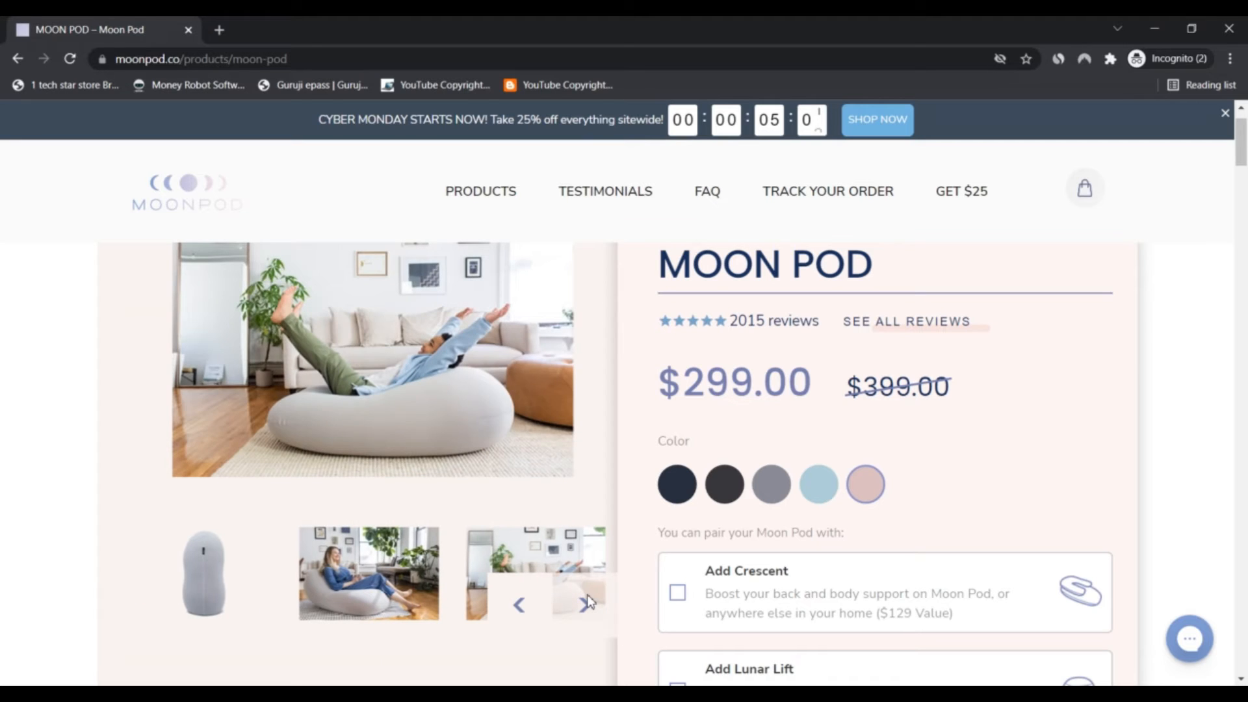
{"action": "left_click", "coordinate": [589, 605]}
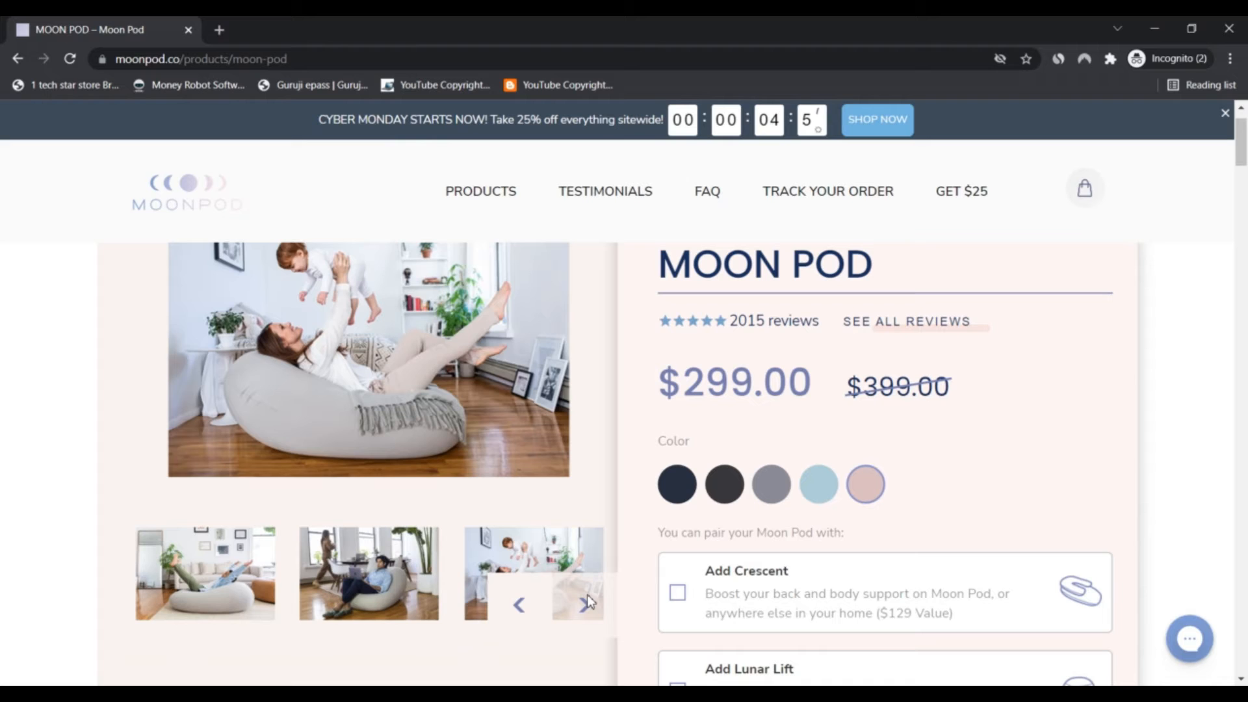
{"action": "left_click", "coordinate": [587, 605]}
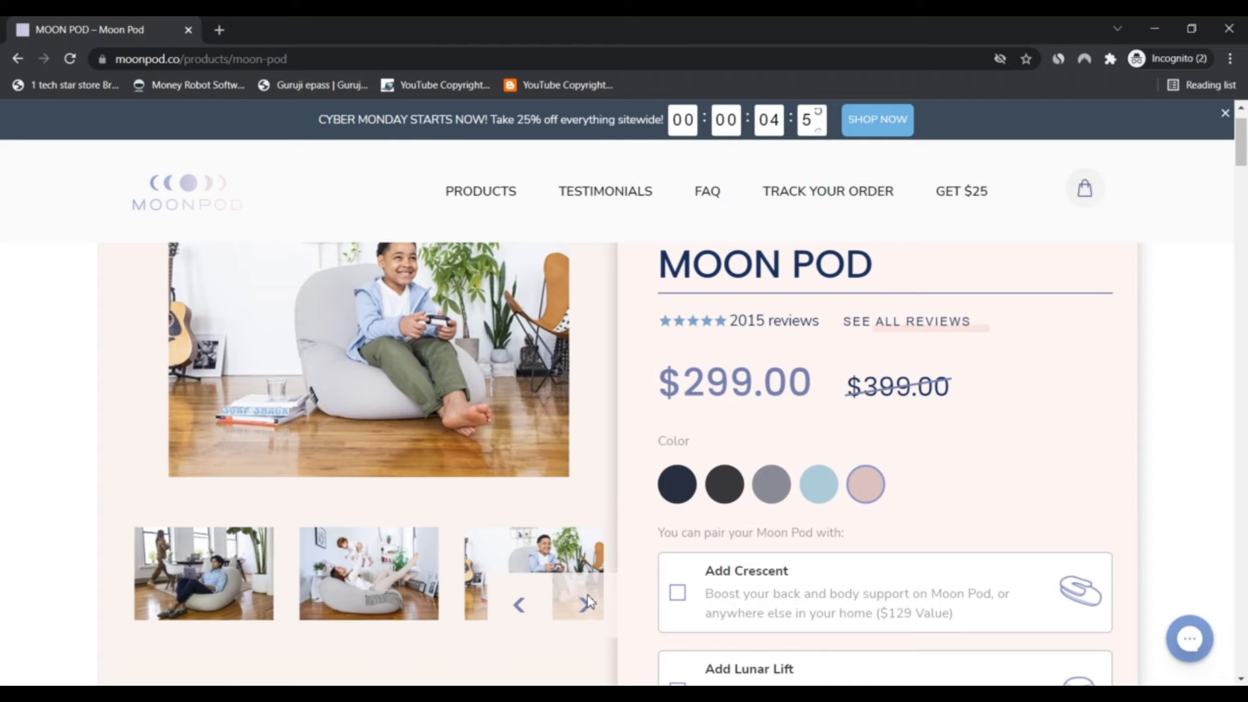
{"action": "left_click", "coordinate": [588, 605]}
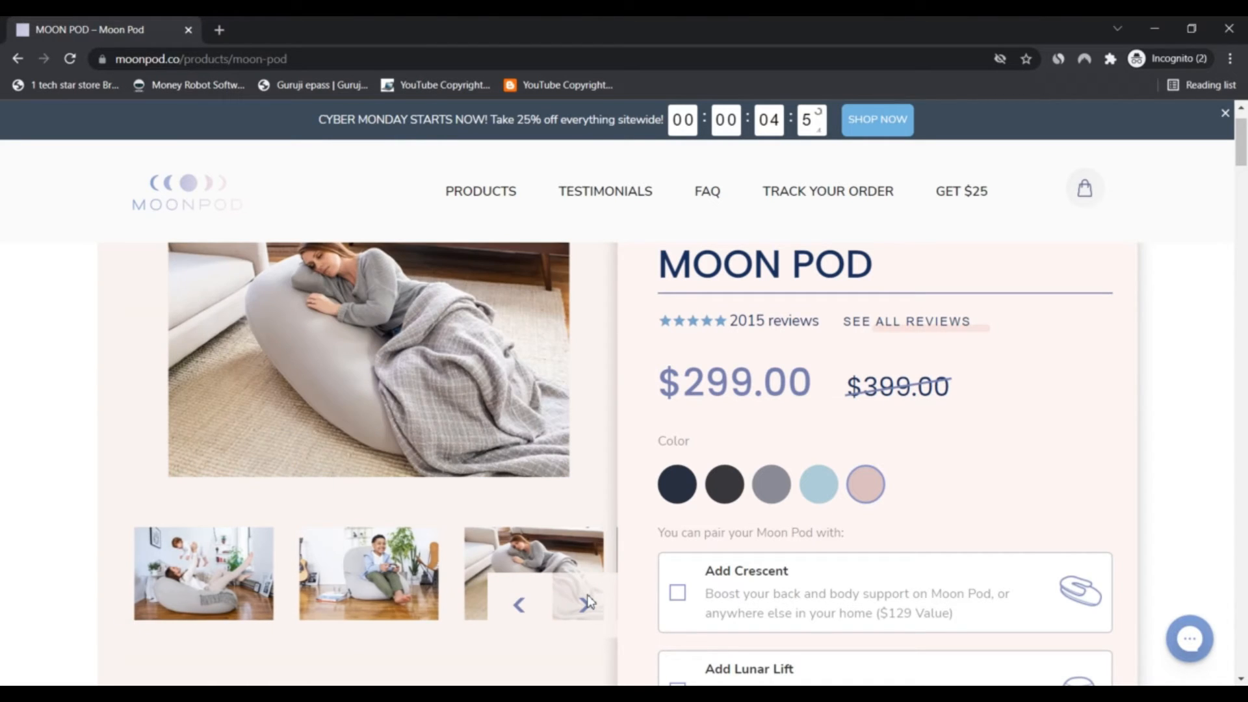
{"action": "left_click", "coordinate": [587, 604]}
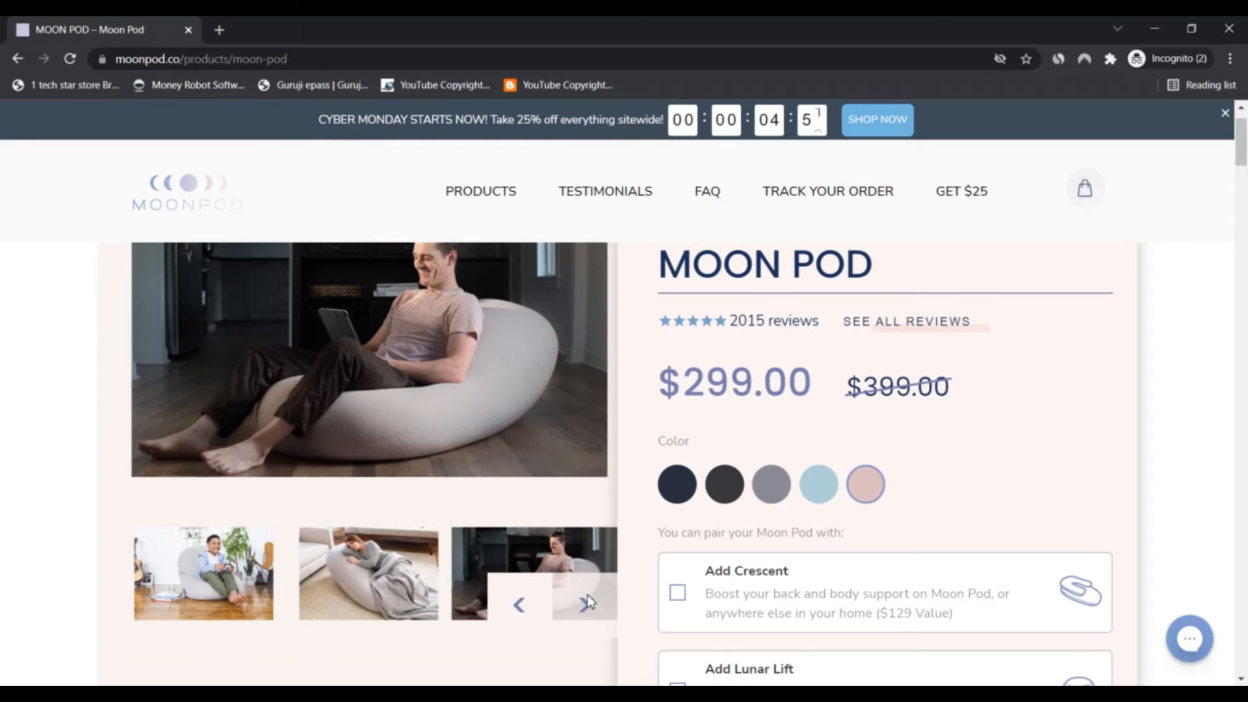
{"action": "left_click", "coordinate": [588, 604]}
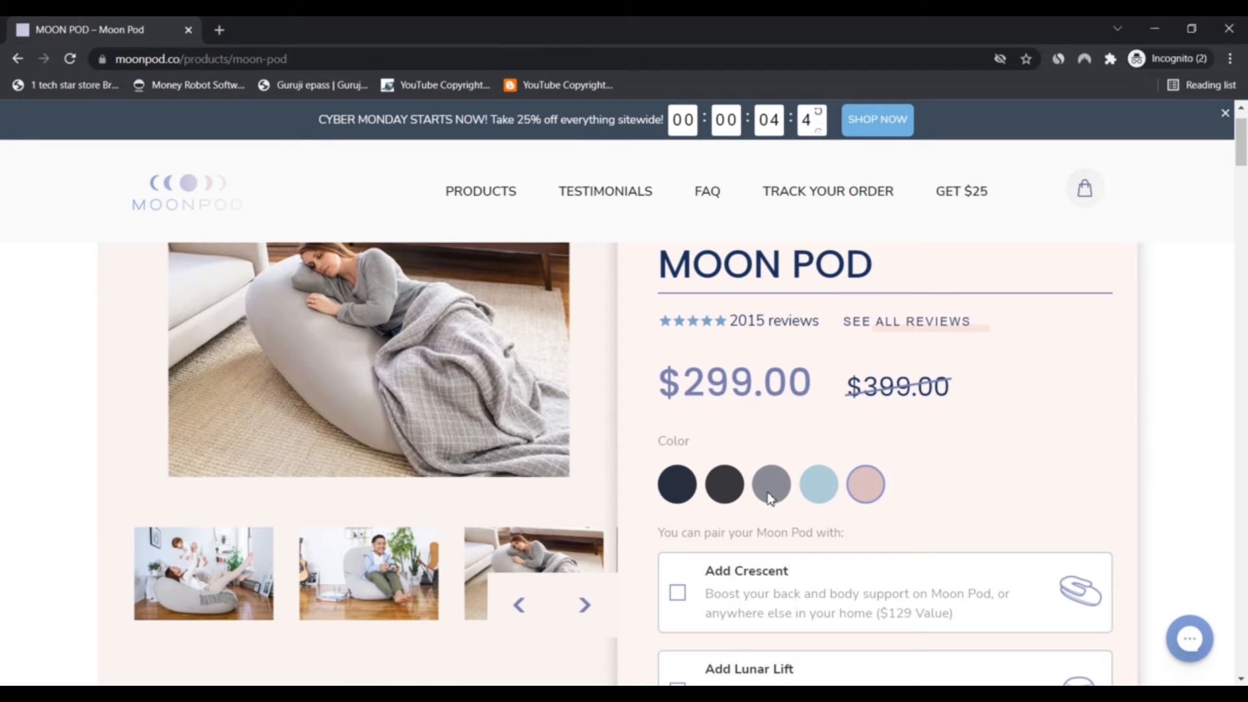
Step: Scroll past the $385.20 Crescent bundle to the 'How We Re-Engineered The Beanbag' section
{"action": "scroll", "scroll_direction": "down", "scroll_amount": 3}
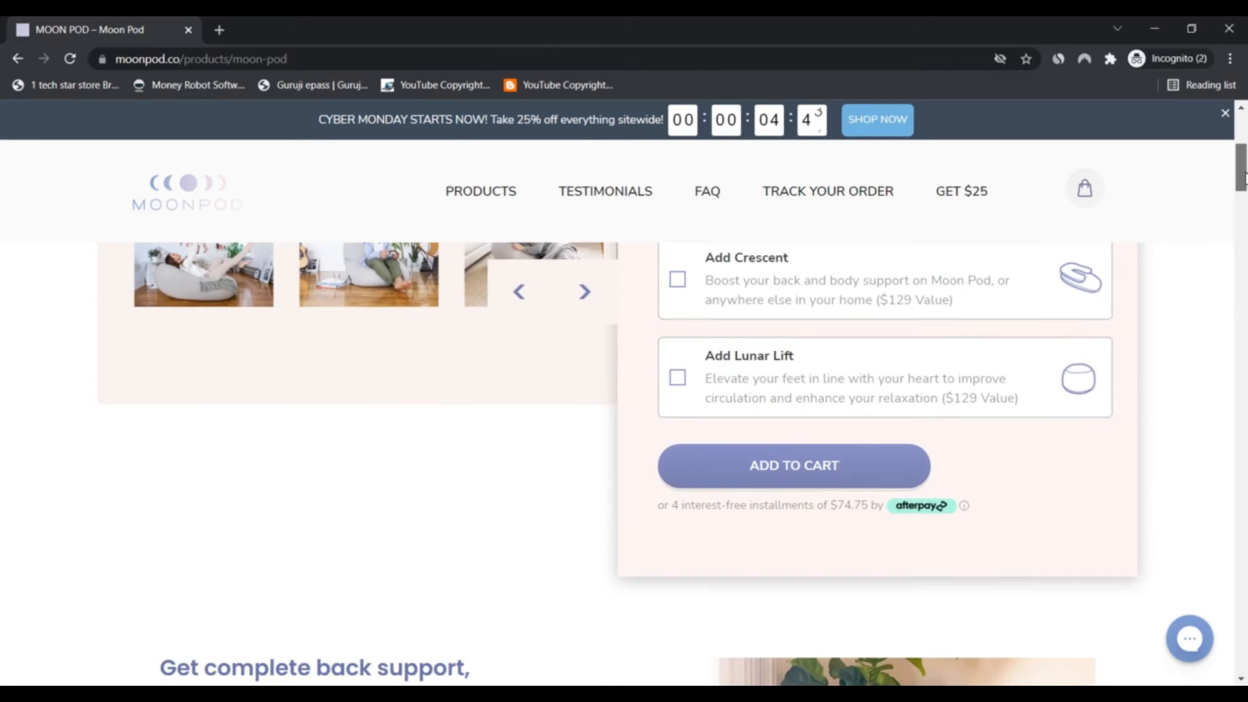
{"action": "scroll", "scroll_direction": "down", "scroll_amount": 3}
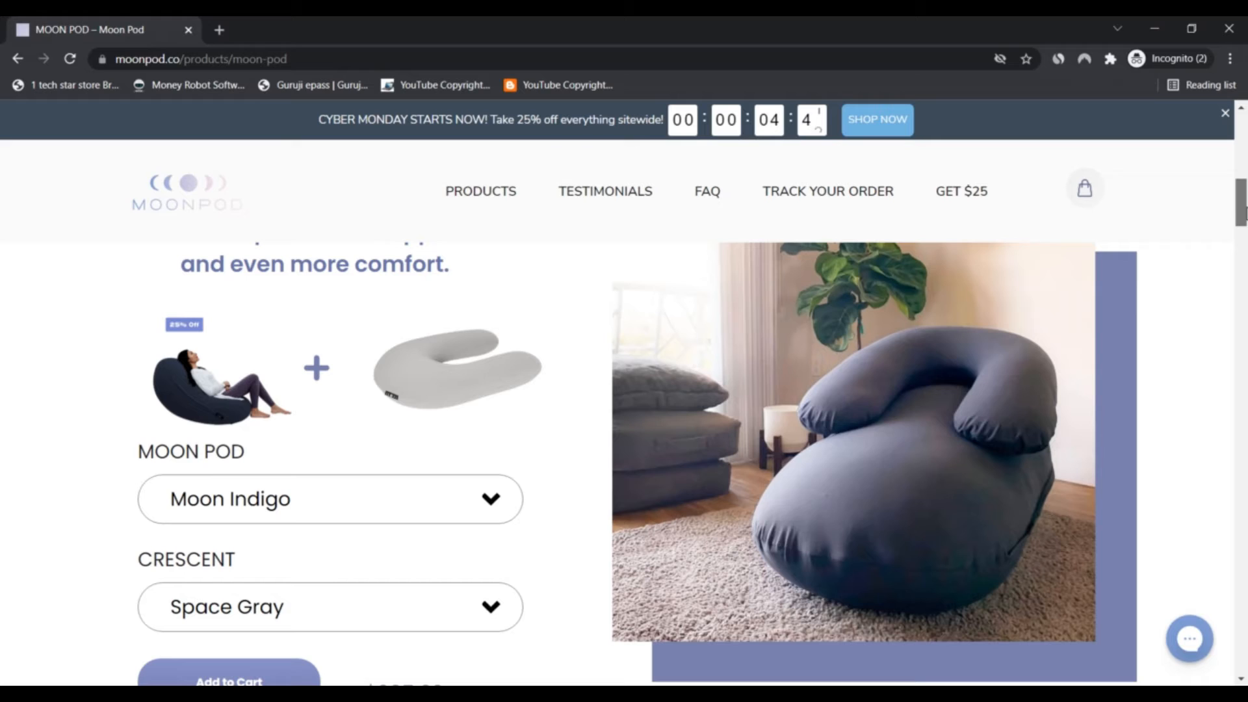
{"action": "scroll", "scroll_direction": "down", "scroll_amount": 3}
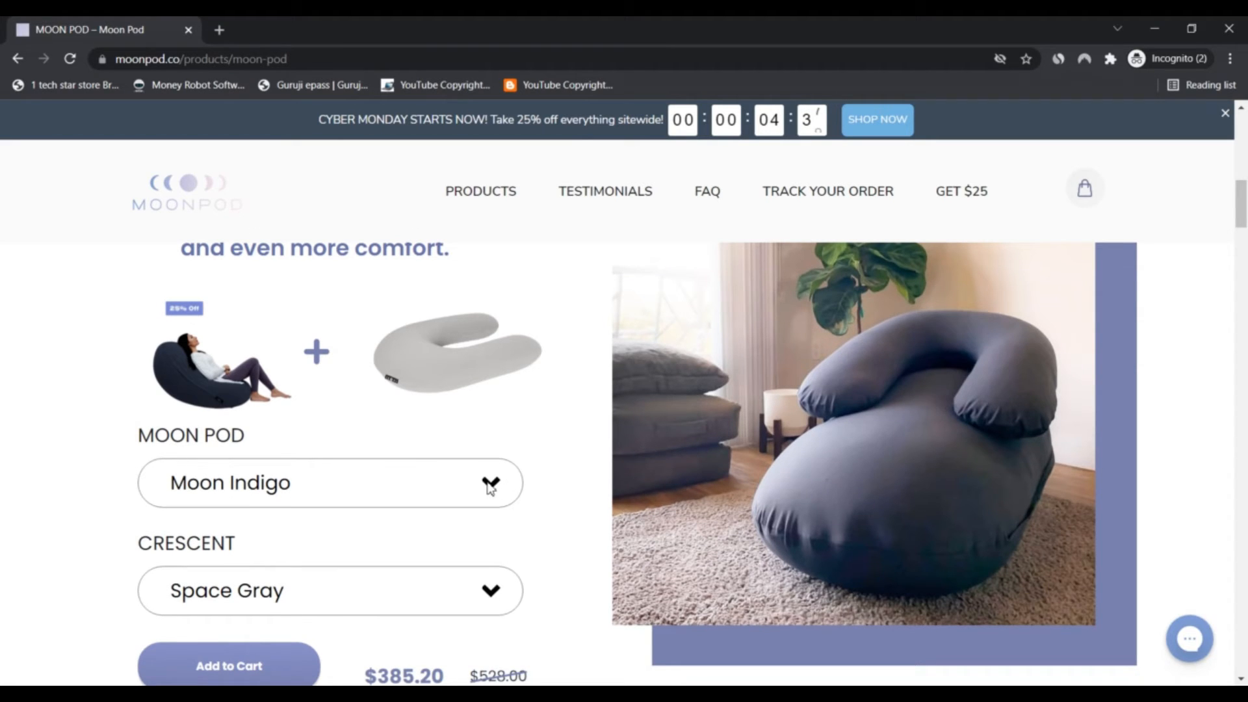
{"action": "mouse_move", "coordinate": [467, 569]}
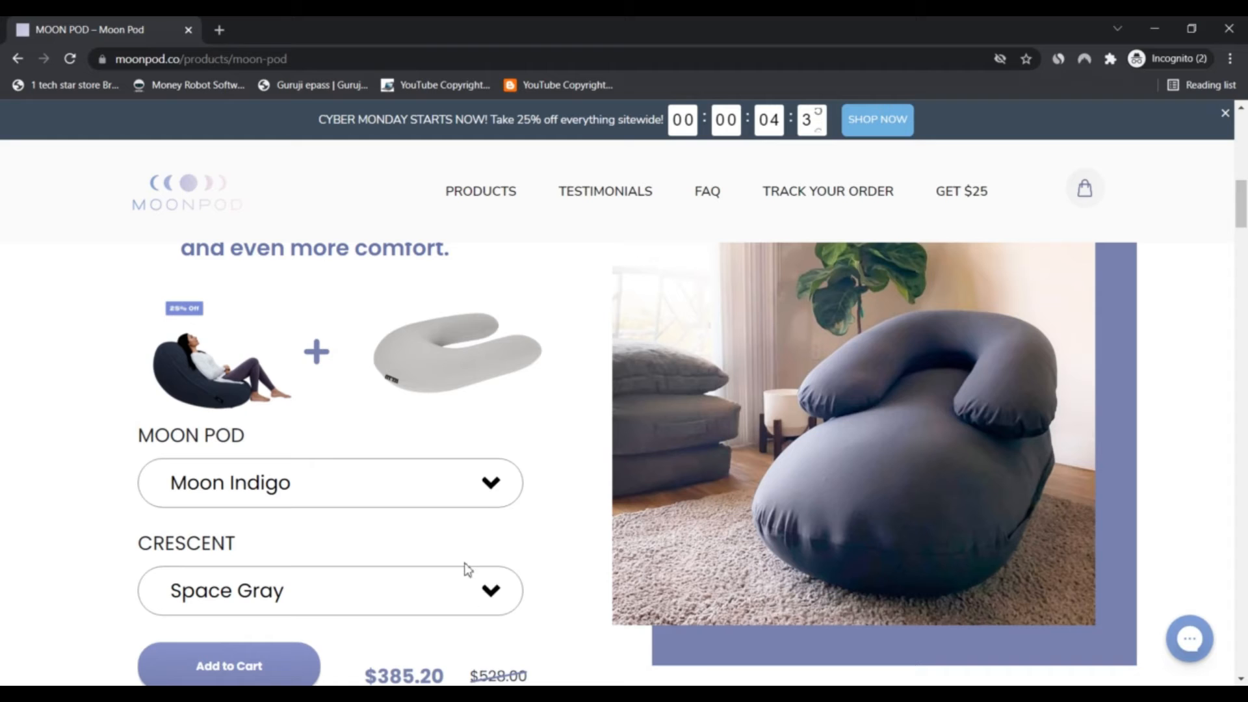
{"action": "mouse_move", "coordinate": [980, 456]}
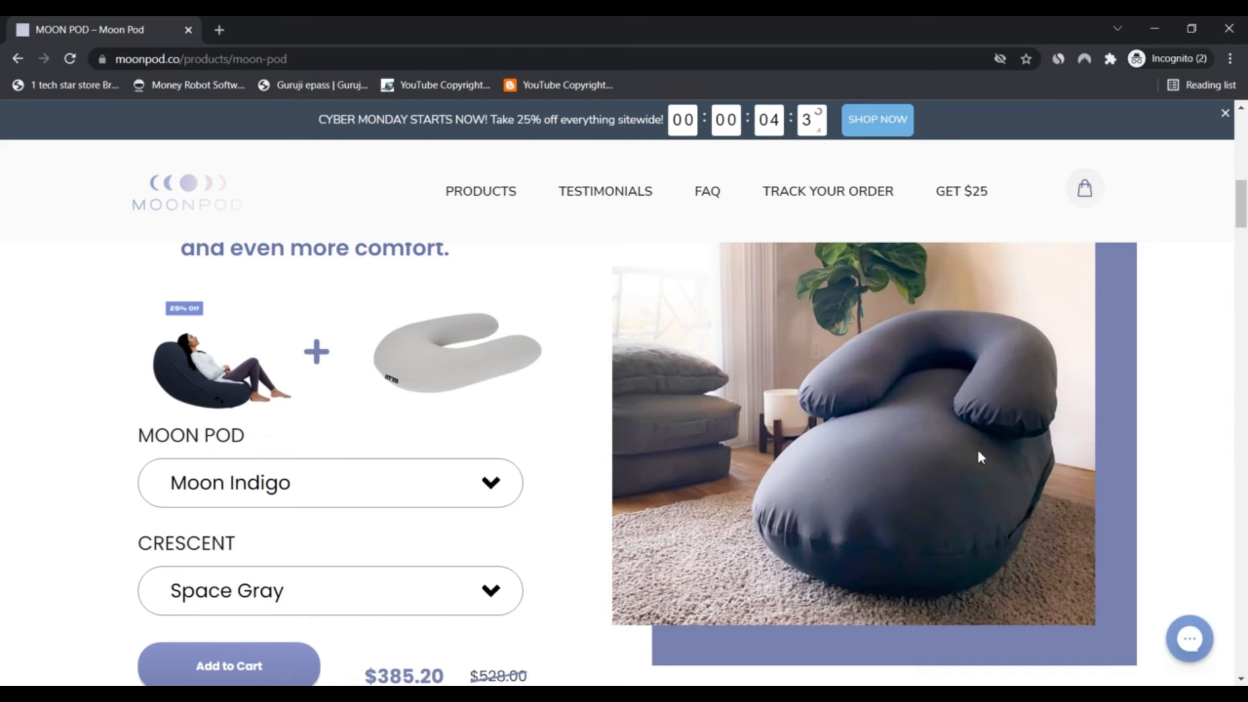
{"action": "scroll", "scroll_direction": "down", "scroll_amount": 3}
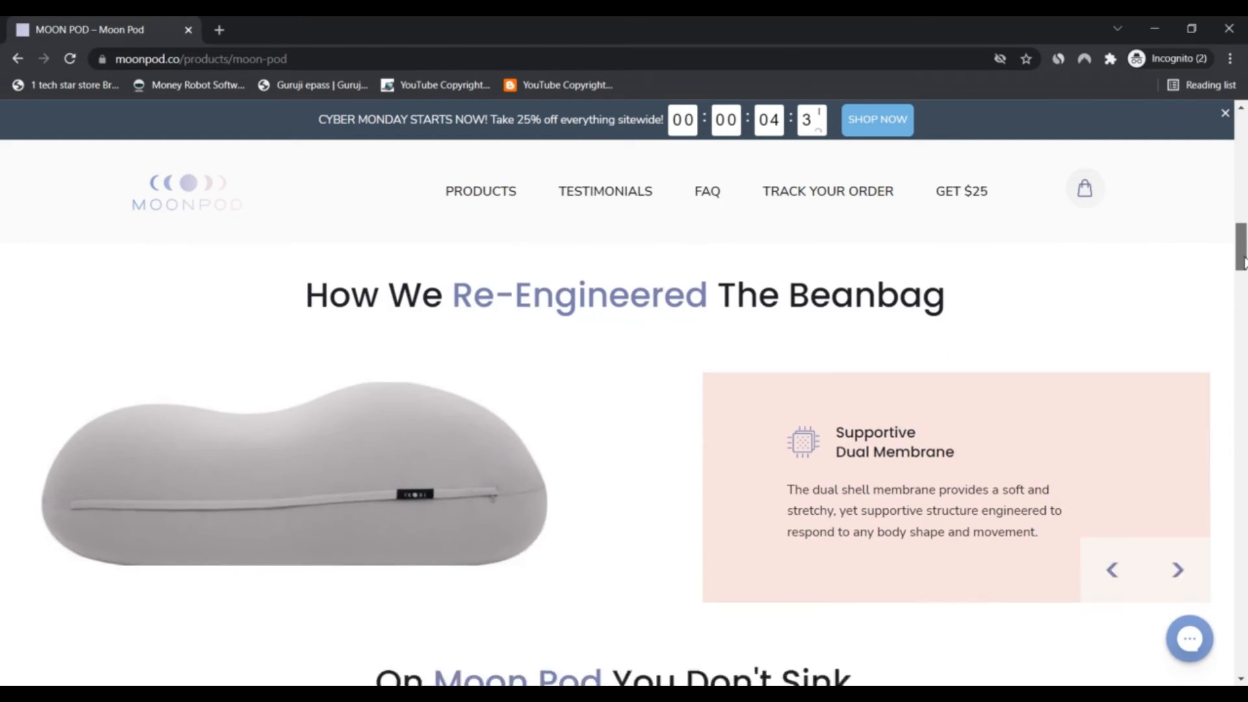
{"action": "scroll", "scroll_direction": "down", "scroll_amount": 3}
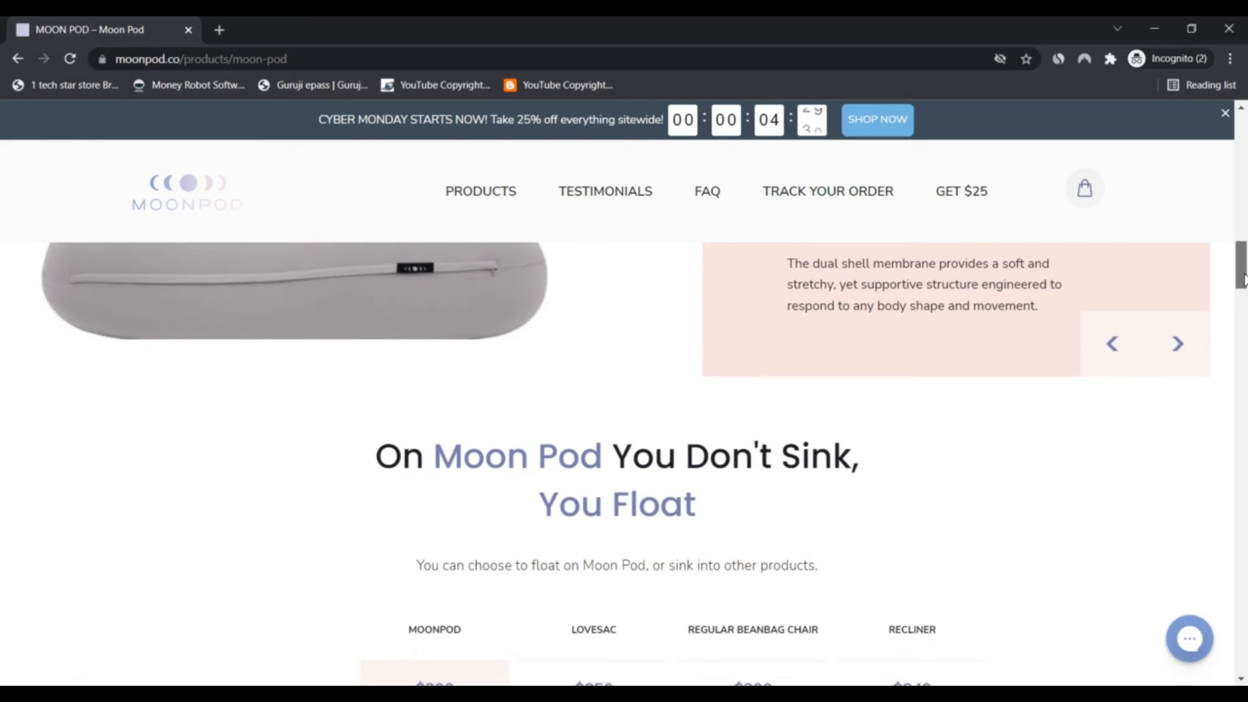
{"action": "scroll", "scroll_direction": "down", "scroll_amount": 3}
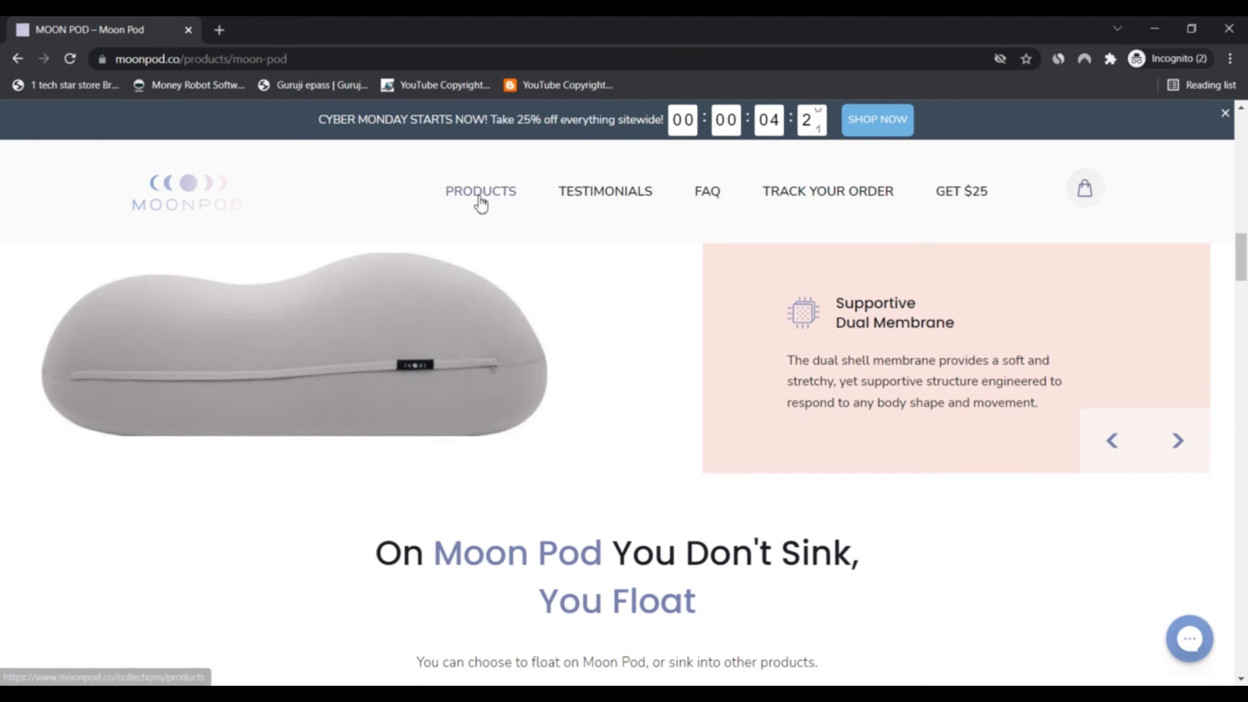
Step: Go to the PRODUCTS collection and scroll through the pods, Crescent and Lunar Lift listings
{"action": "left_click", "coordinate": [480, 191]}
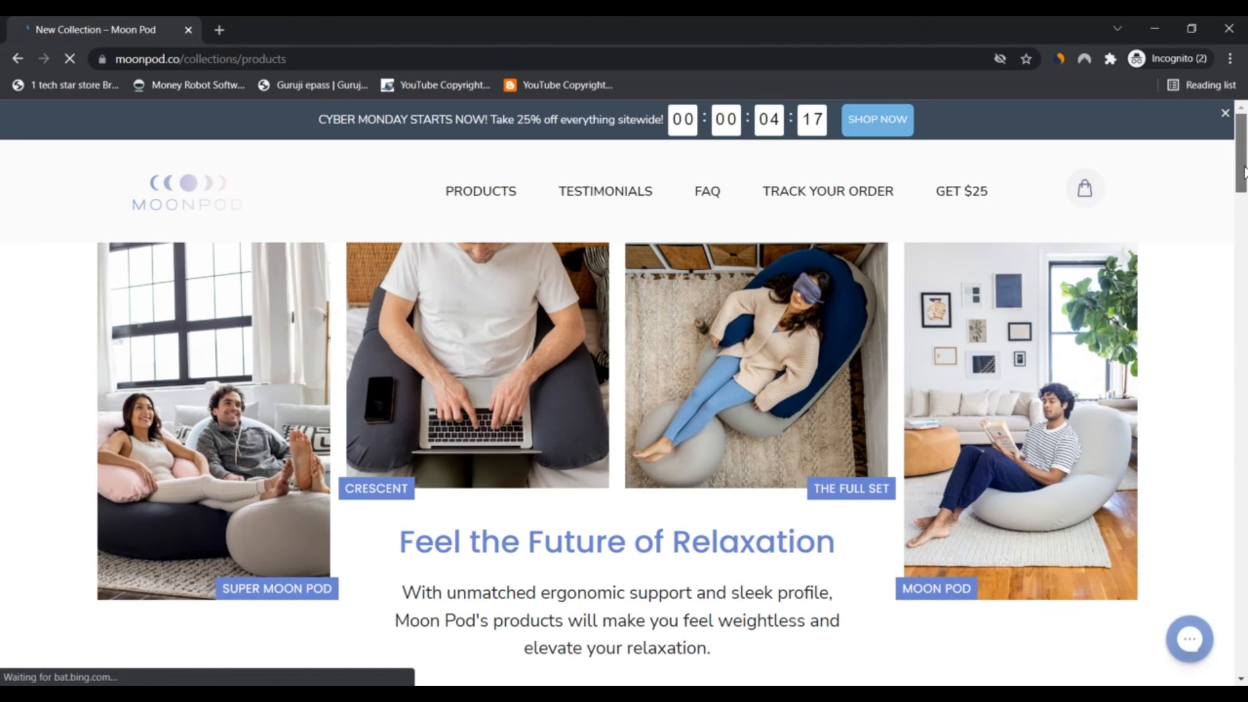
{"action": "scroll", "scroll_direction": "down", "scroll_amount": 3}
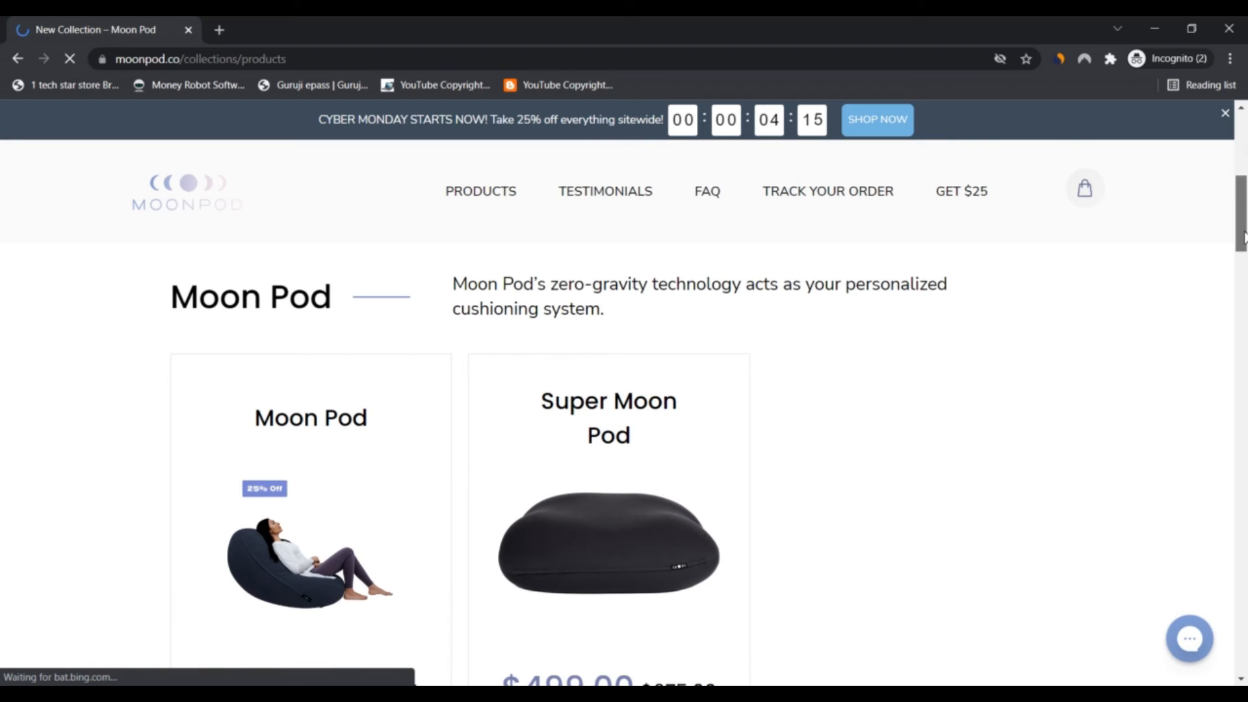
{"action": "scroll", "scroll_direction": "down", "scroll_amount": 3}
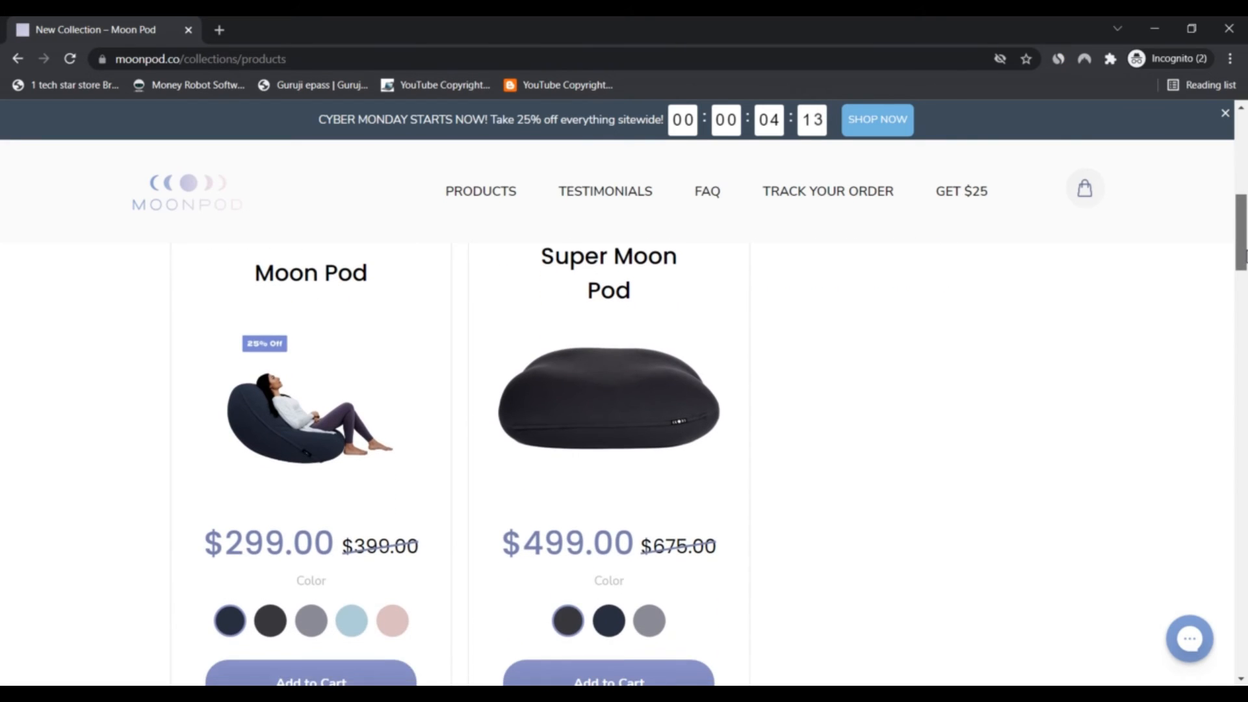
{"action": "scroll", "scroll_direction": "down", "scroll_amount": 3}
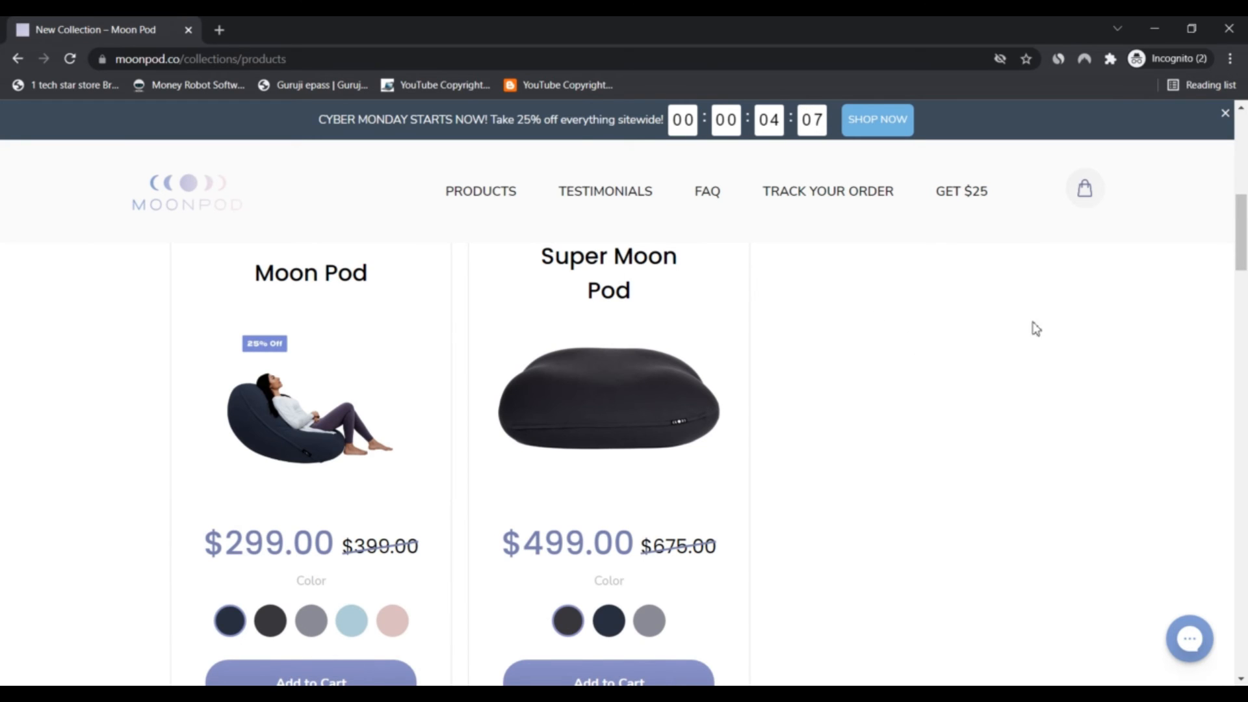
{"action": "scroll", "scroll_direction": "down", "scroll_amount": 3}
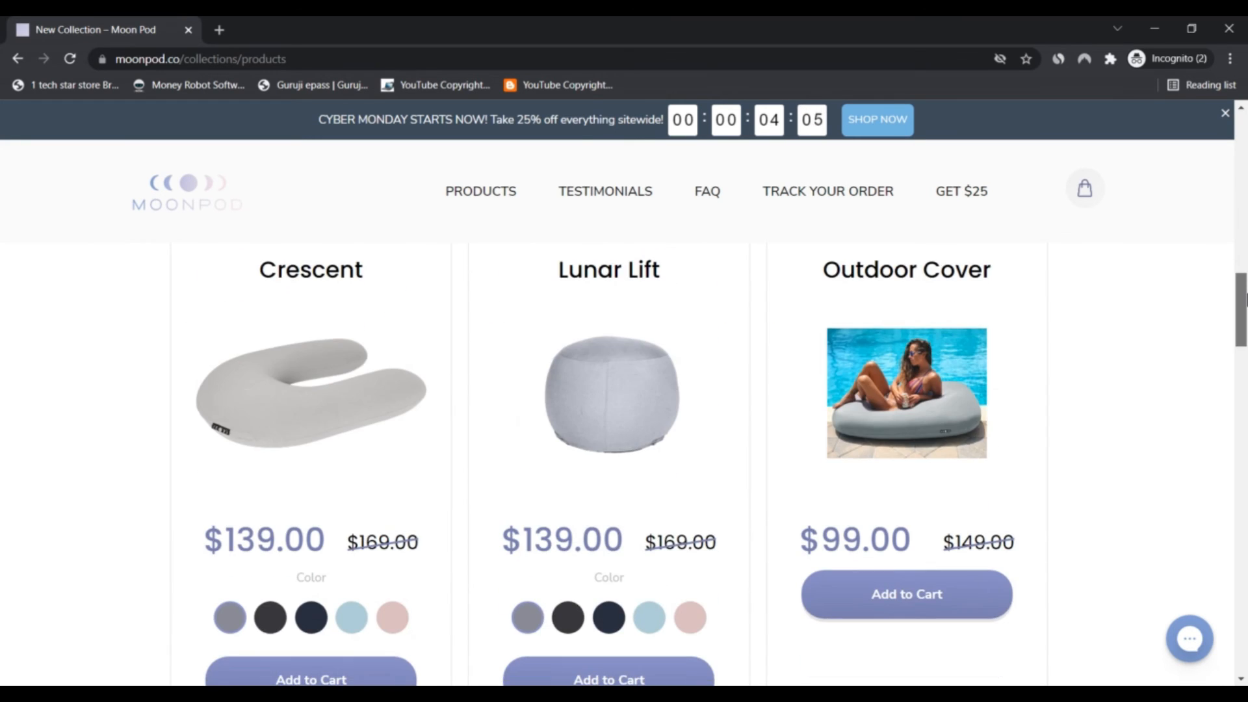
Step: Continue down past the Outdoor Cover and extra sleeves to the $109 sleeve
{"action": "scroll", "scroll_direction": "down", "scroll_amount": 3}
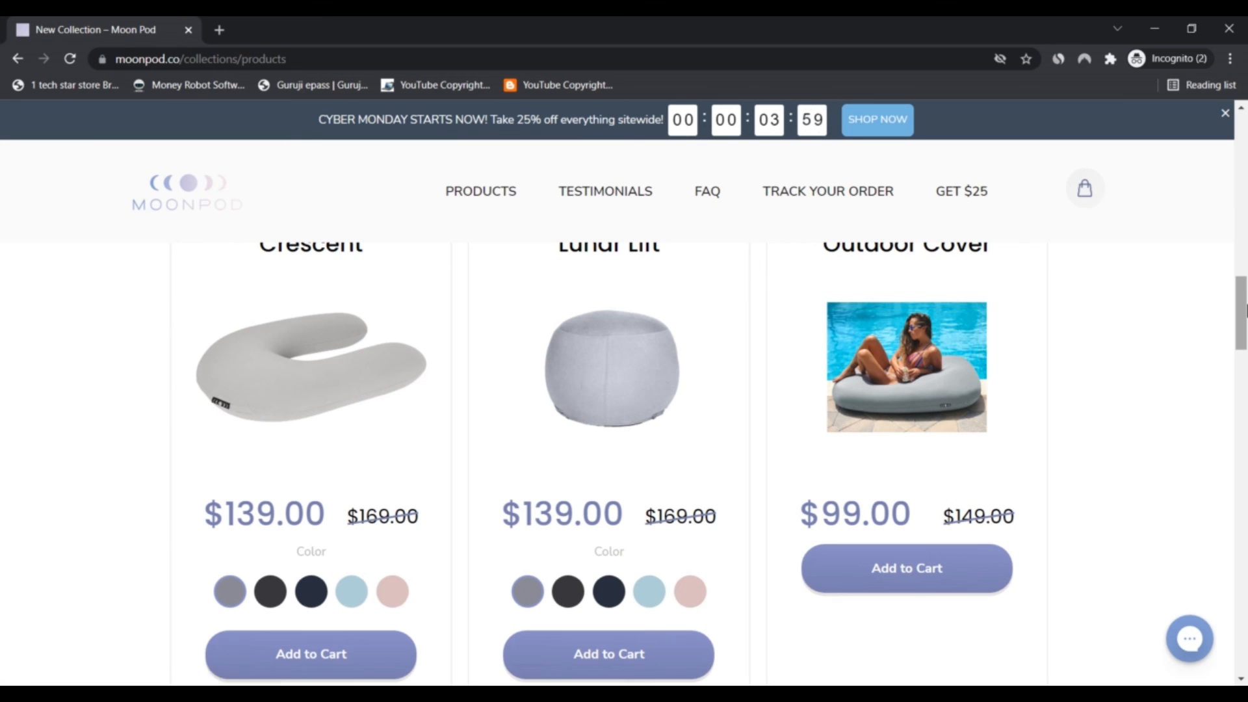
{"action": "scroll", "scroll_direction": "down", "scroll_amount": 3}
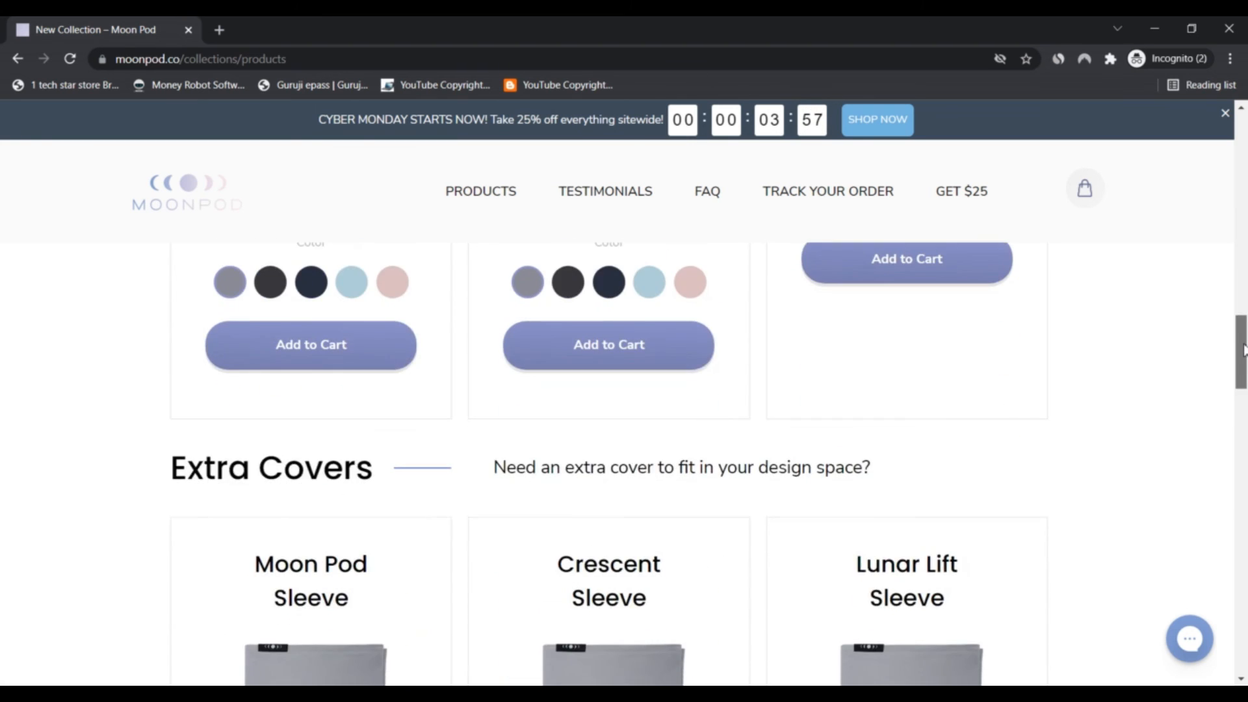
{"action": "scroll", "scroll_direction": "down", "scroll_amount": 3}
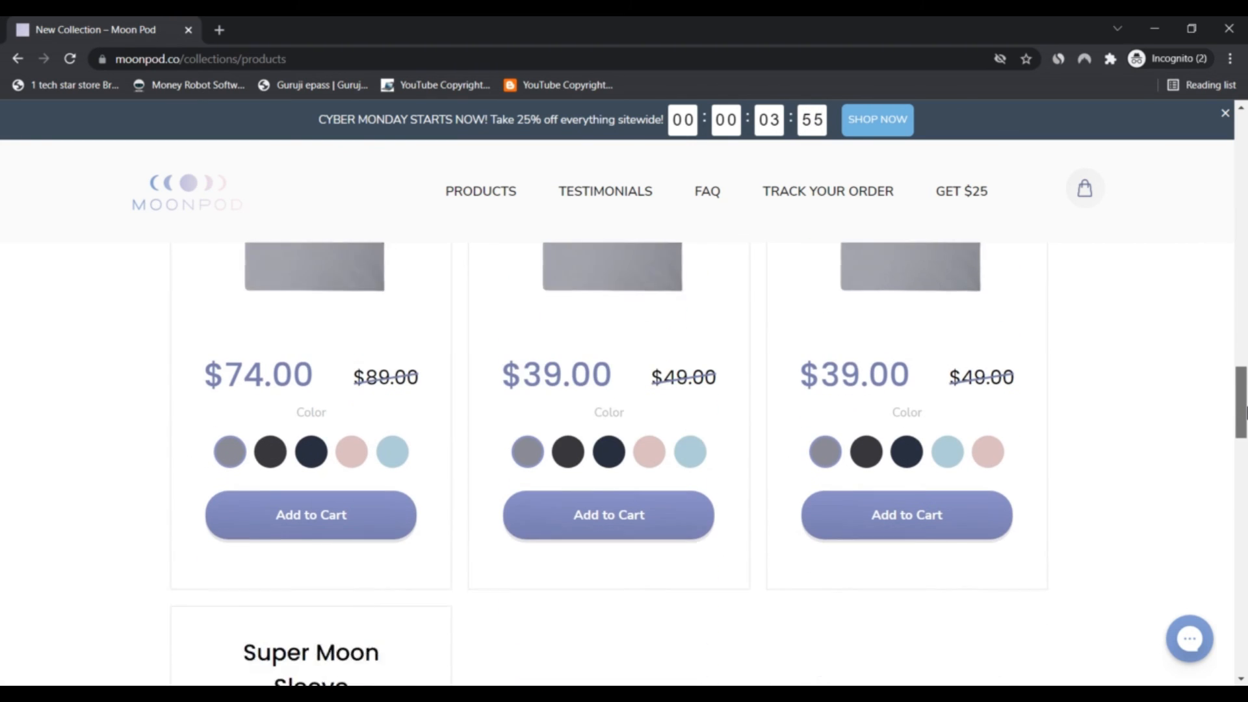
{"action": "scroll", "scroll_direction": "down", "scroll_amount": 3}
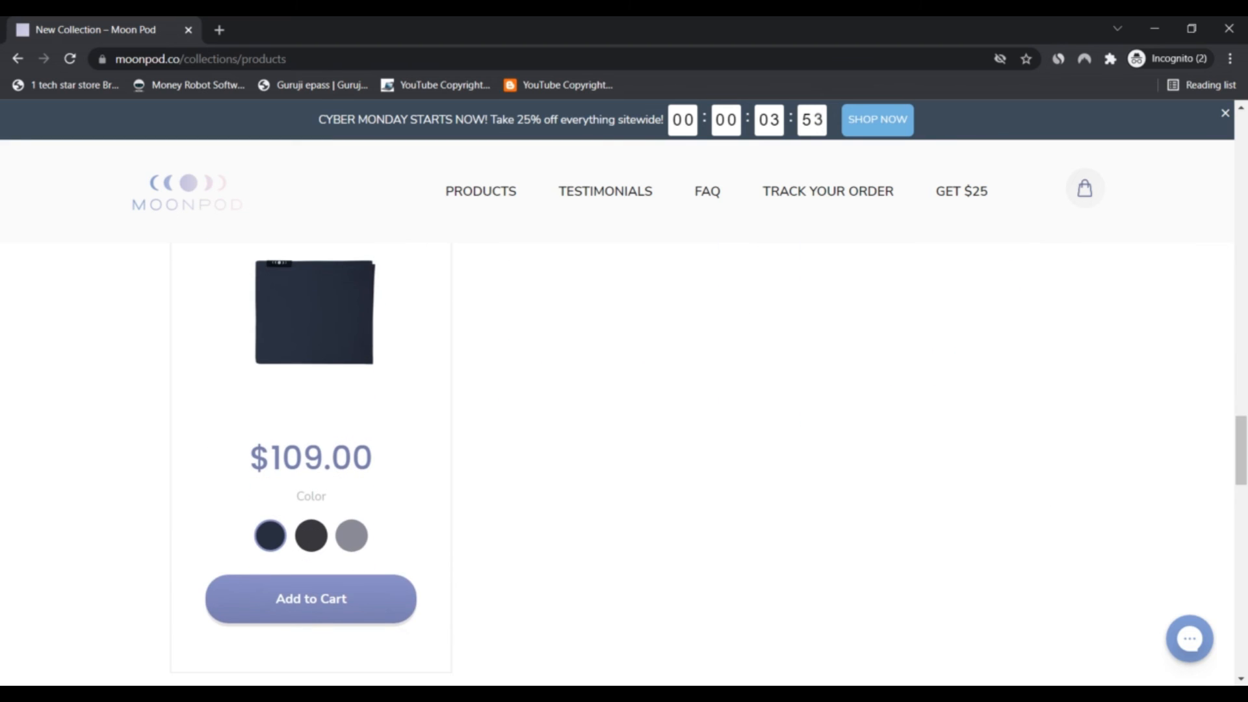